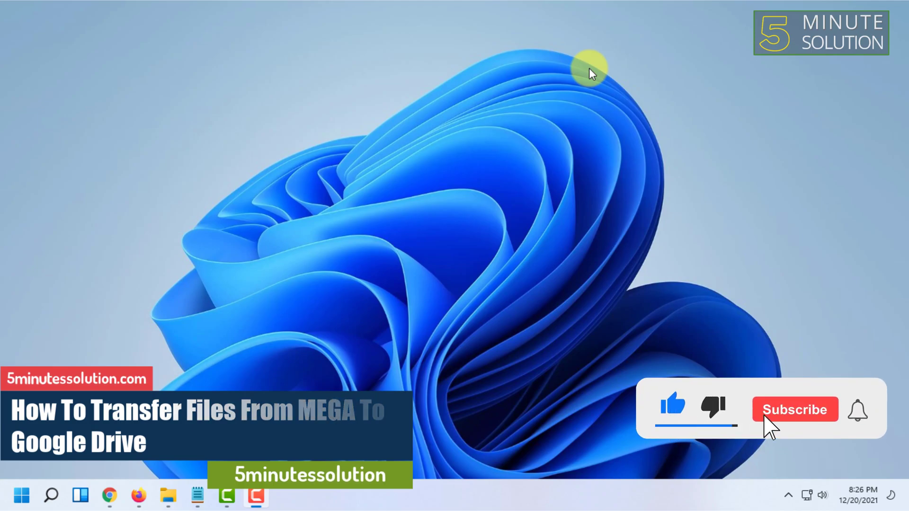
Look over Google Drive's My Drive and the MEGA tab, ending on MultCloud's Google Drive listing.
left_click(794, 410)
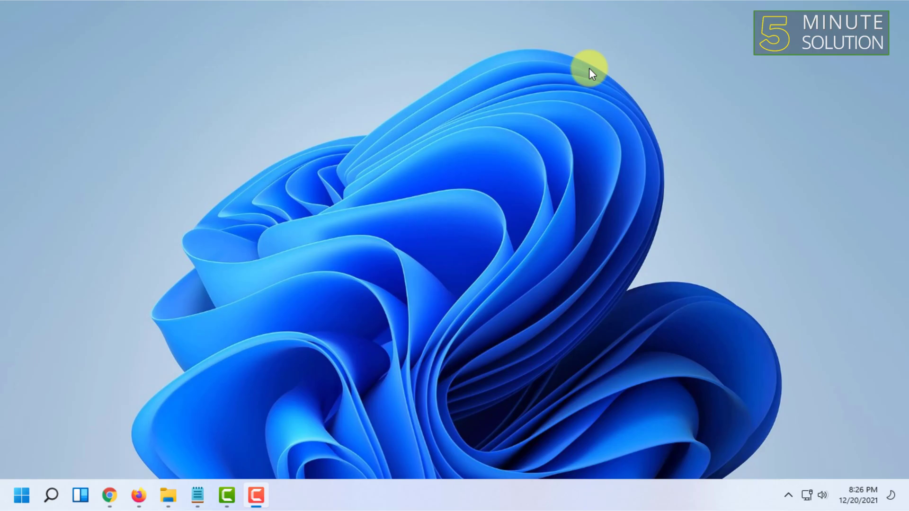
left_click(111, 496)
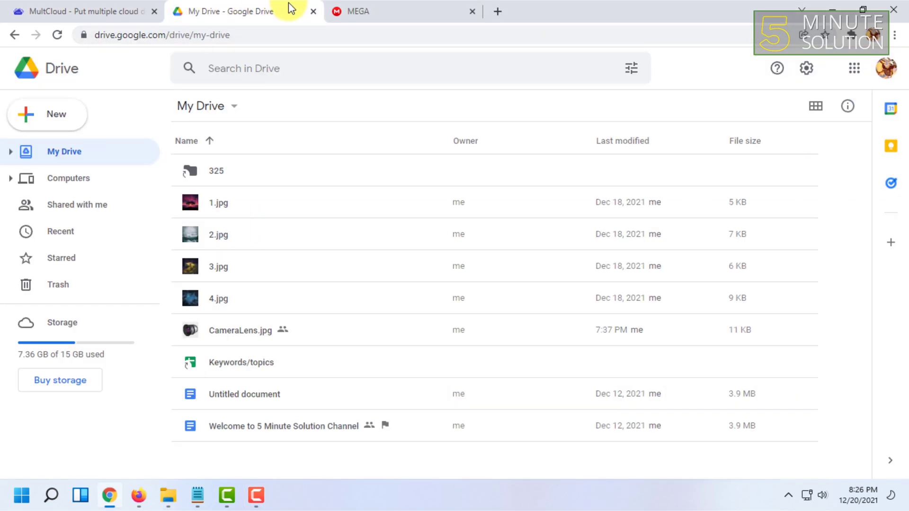
mouse_move(219, 19)
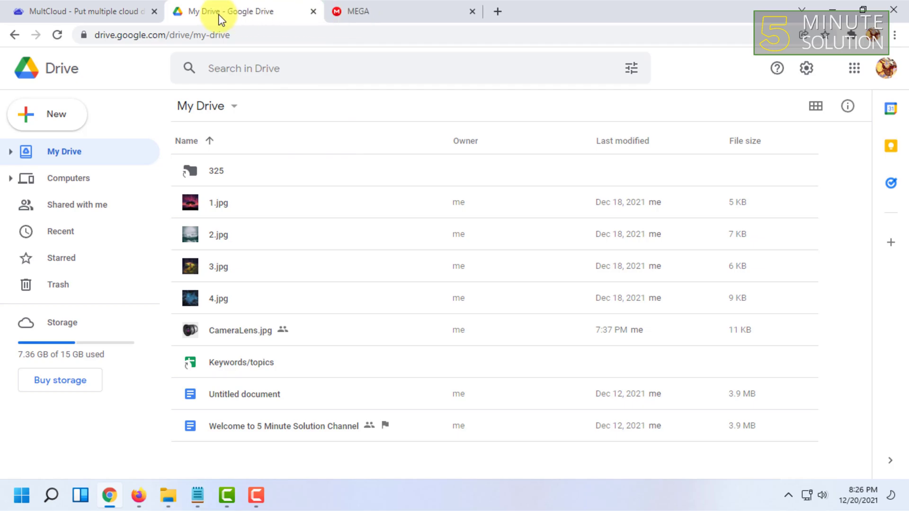
mouse_move(257, 19)
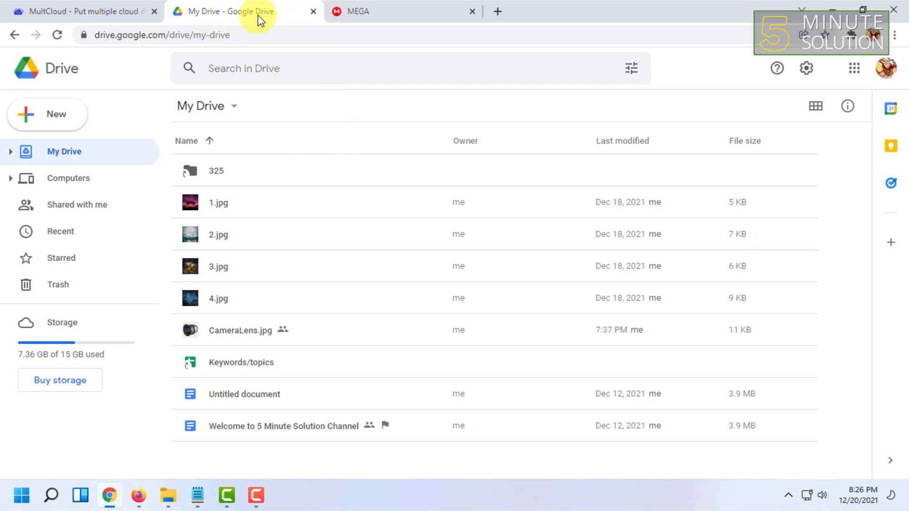
left_click(357, 11)
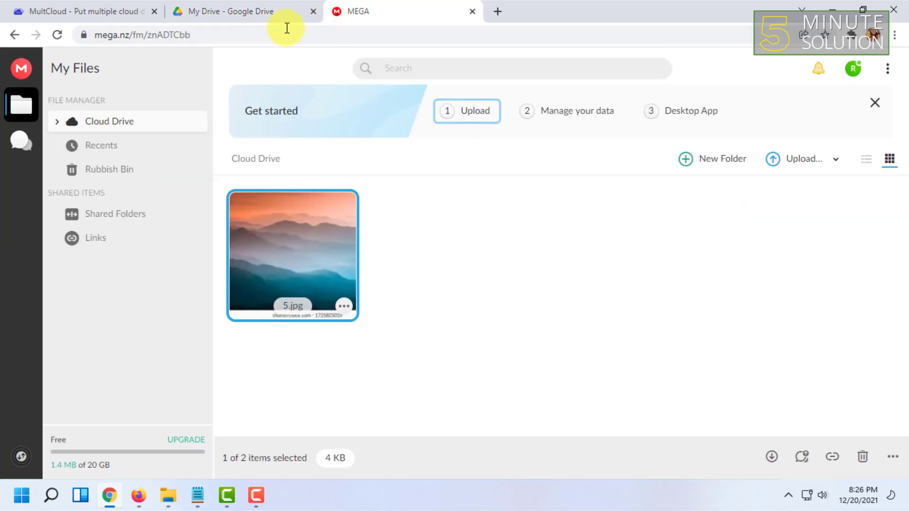
mouse_move(309, 14)
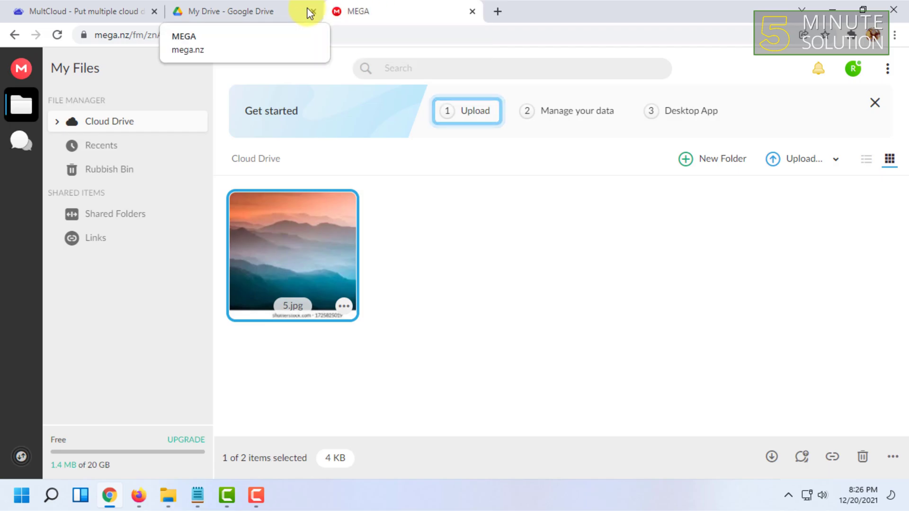
left_click(76, 10)
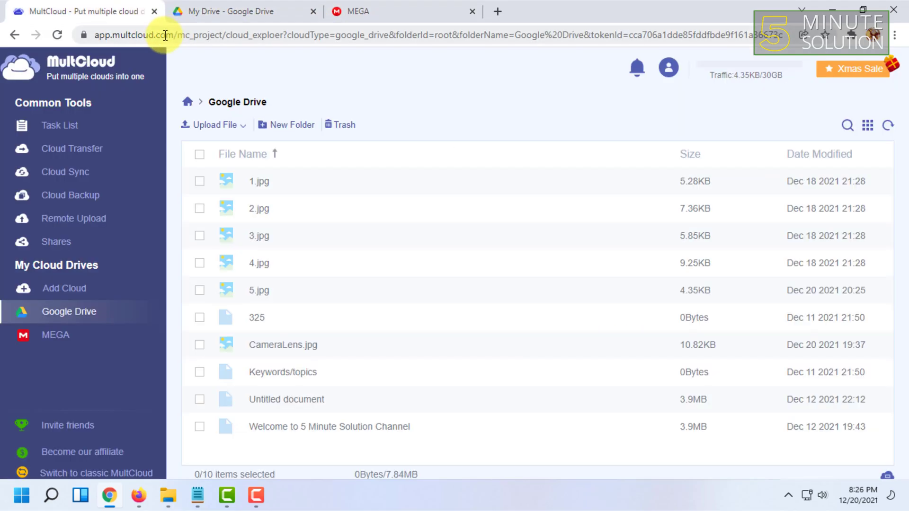
mouse_move(310, 60)
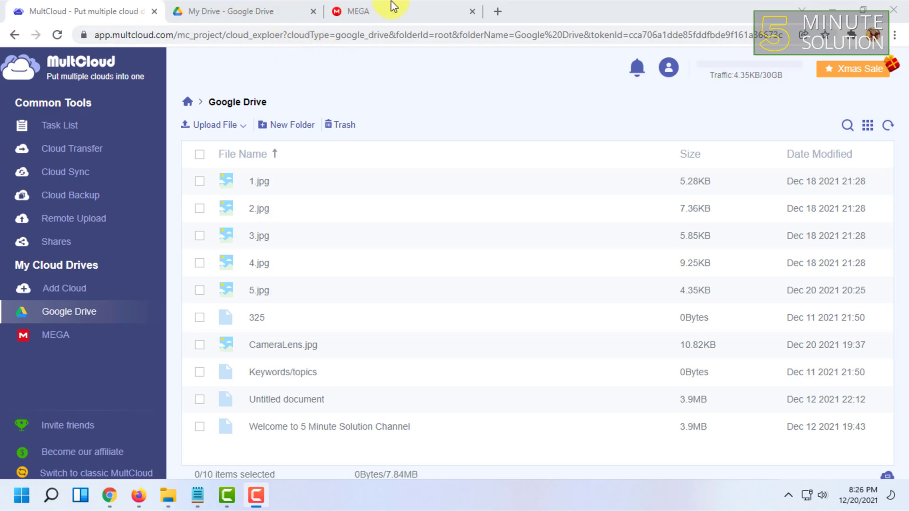
mouse_move(365, 11)
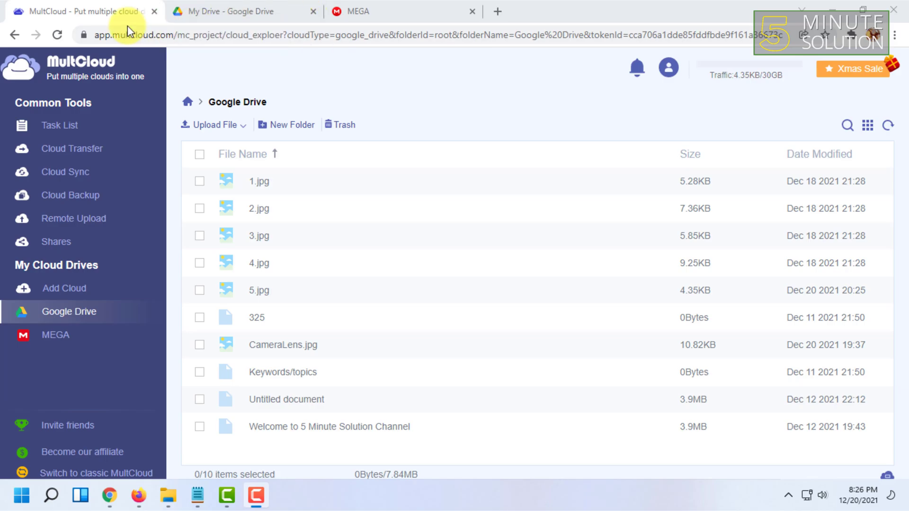
mouse_move(289, 82)
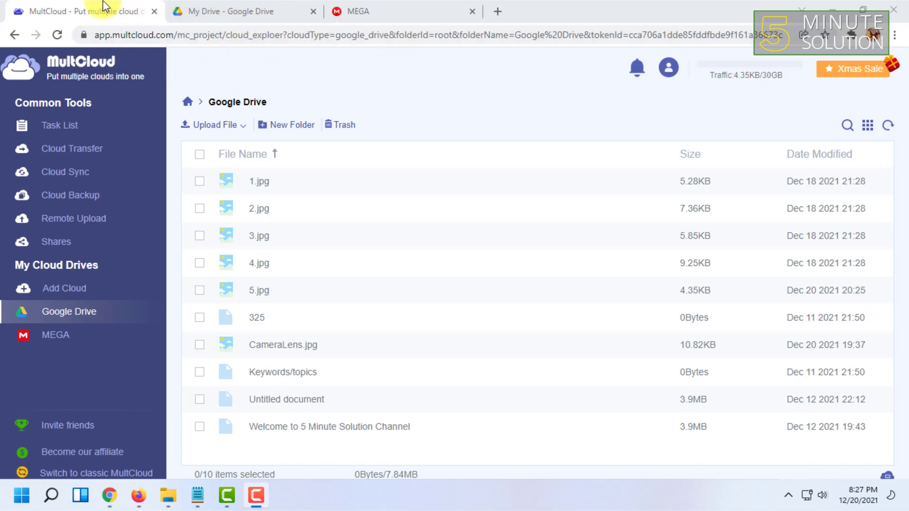
mouse_move(339, 18)
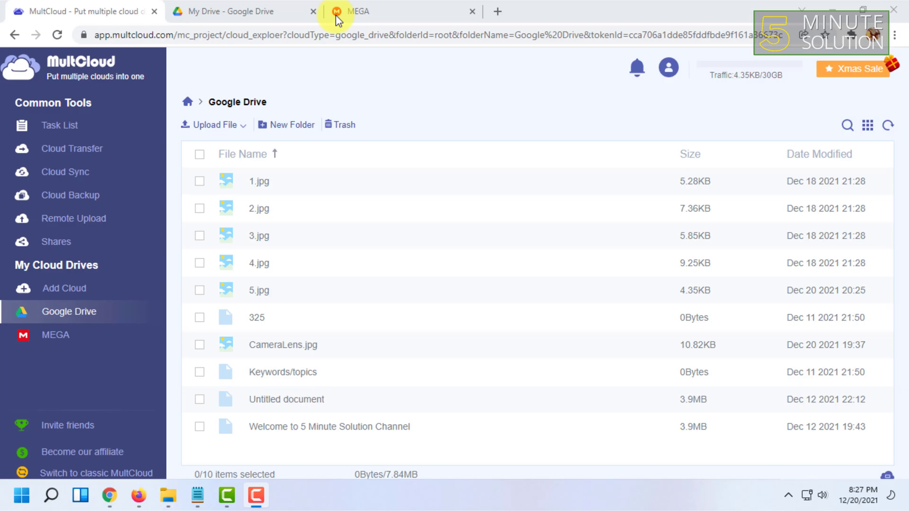
mouse_move(282, 70)
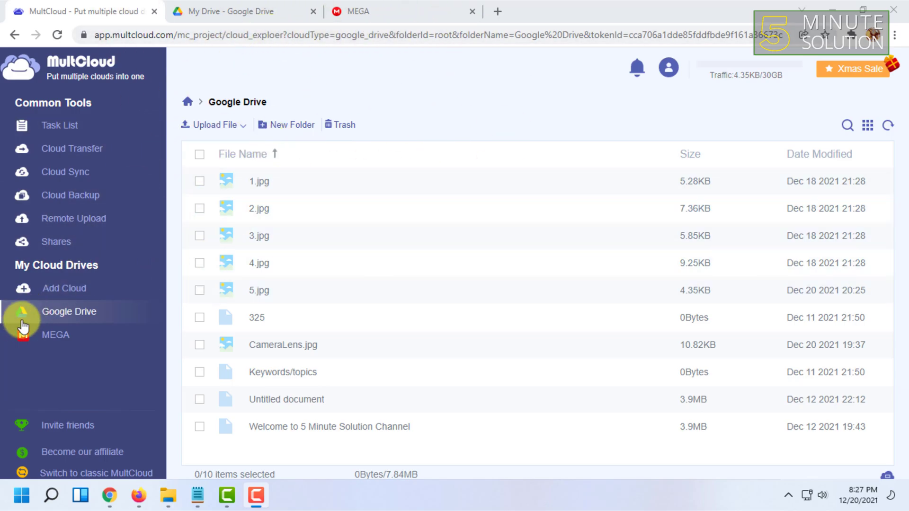
mouse_move(67, 295)
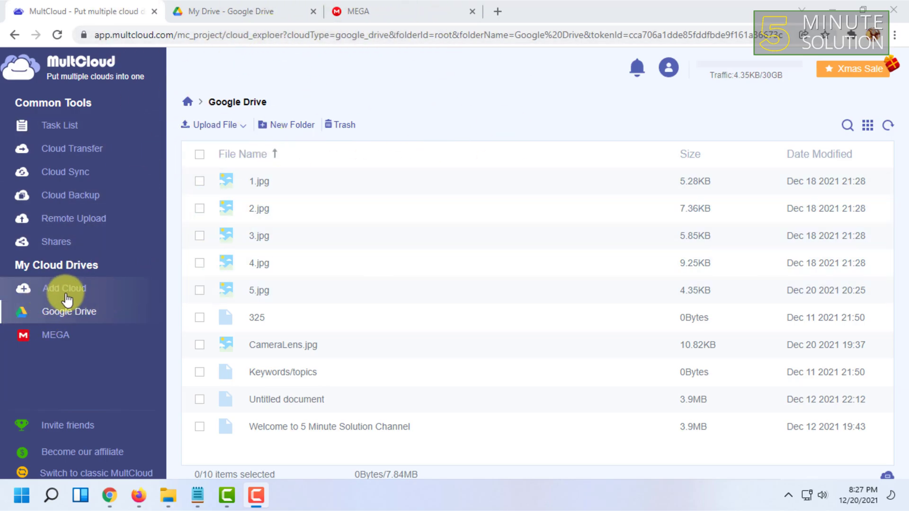
mouse_move(469, 108)
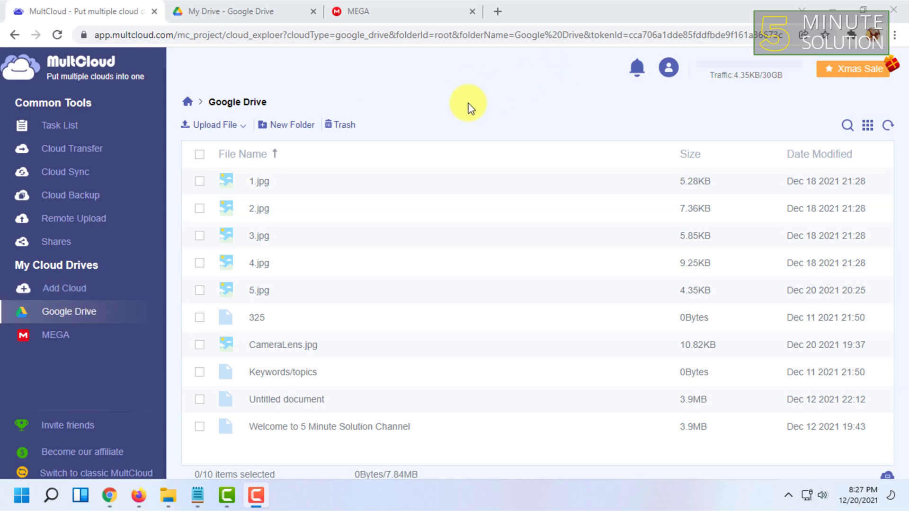
left_click(233, 11)
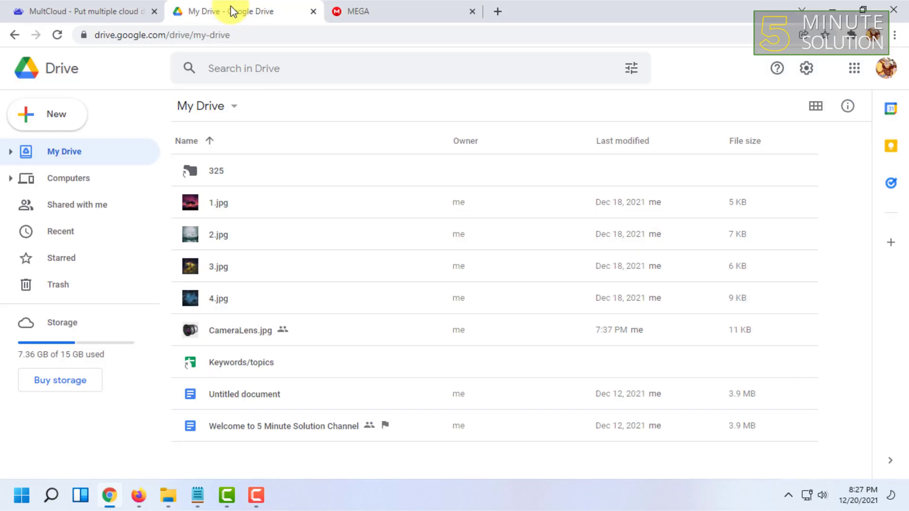
left_click(81, 12)
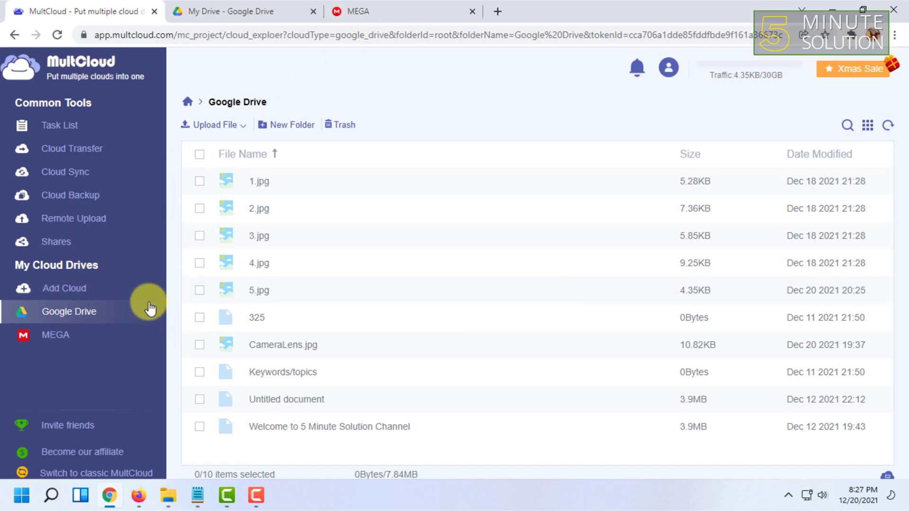
Bring up the options menu for the connected Google Drive entry.
right_click(69, 311)
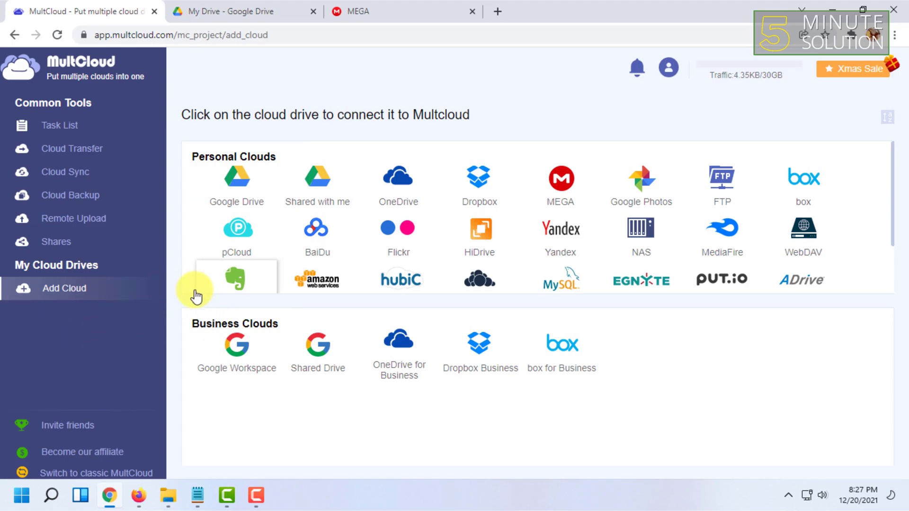
mouse_move(137, 257)
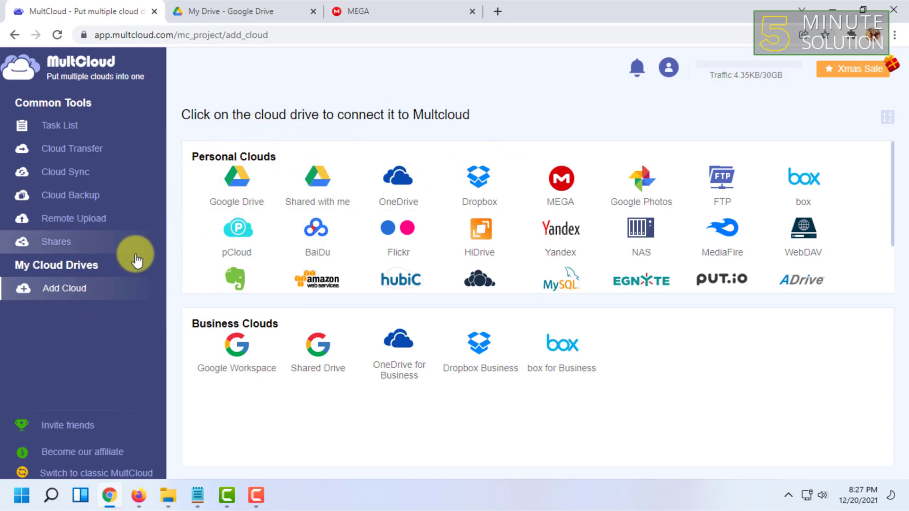
mouse_move(90, 295)
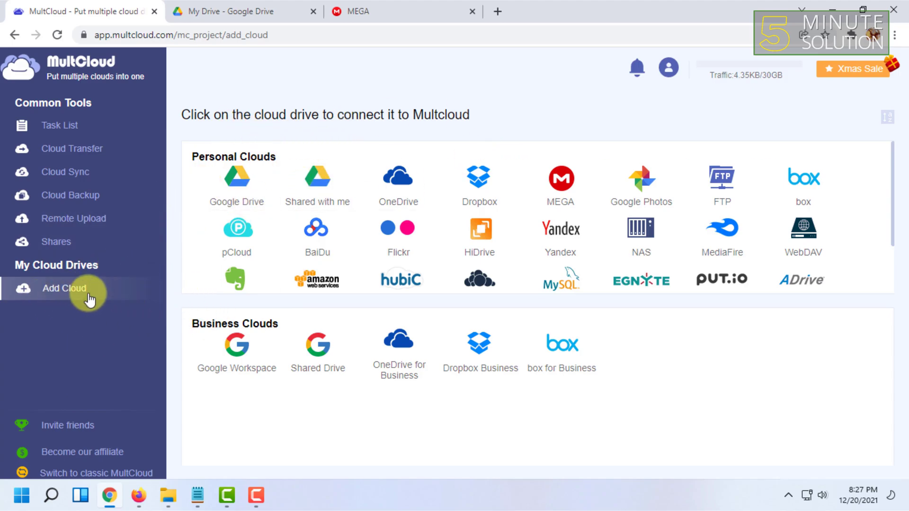
mouse_move(223, 138)
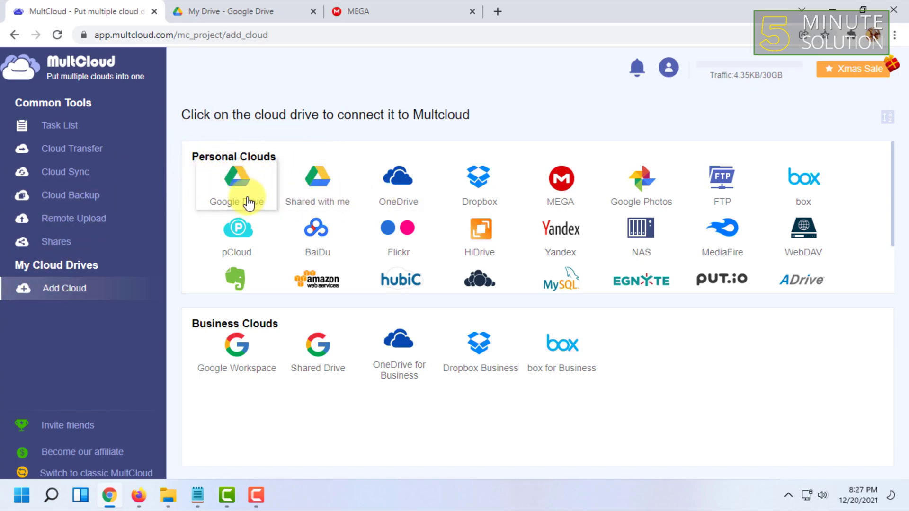
Add MEGA as a cloud drive by choosing it and entering the account password.
left_click(561, 176)
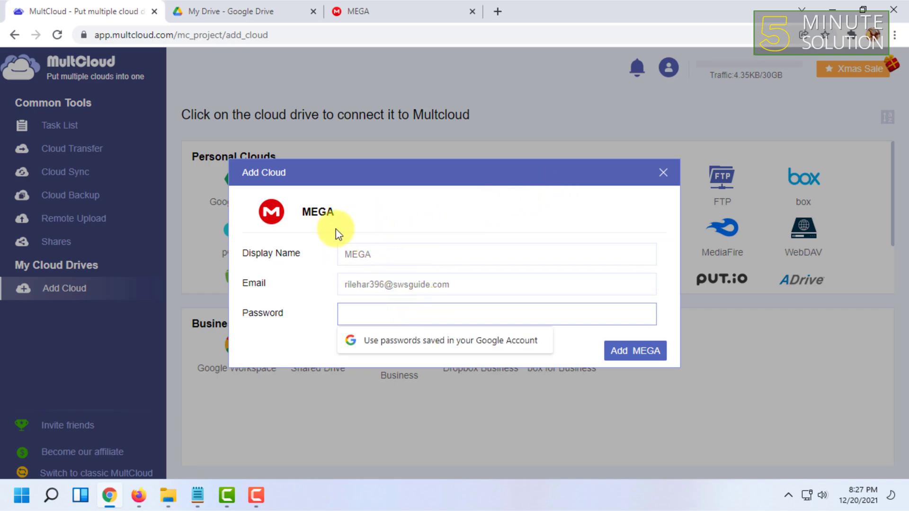
left_click(394, 314)
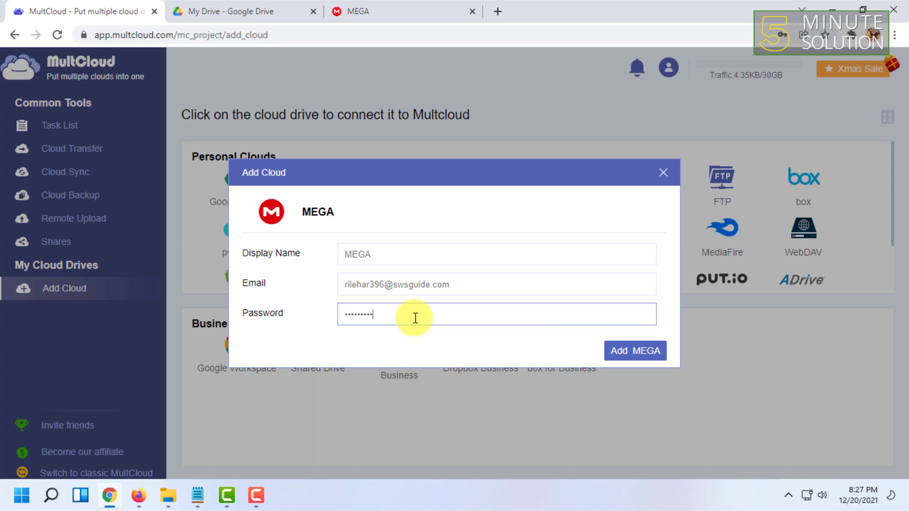
left_click(634, 351)
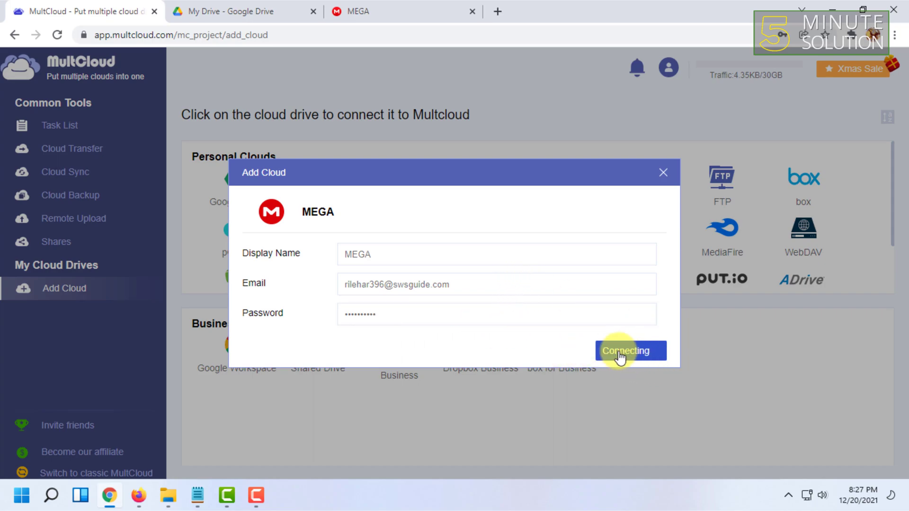
left_click(626, 351)
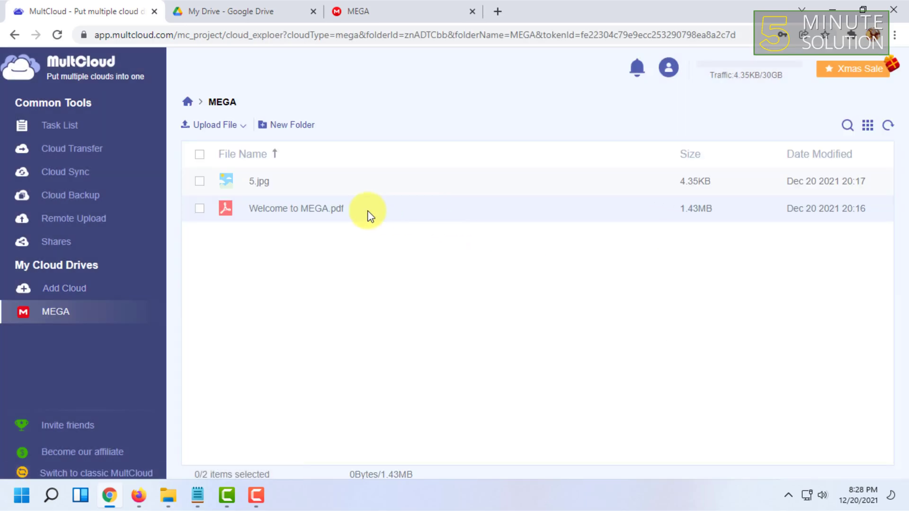
mouse_move(50, 290)
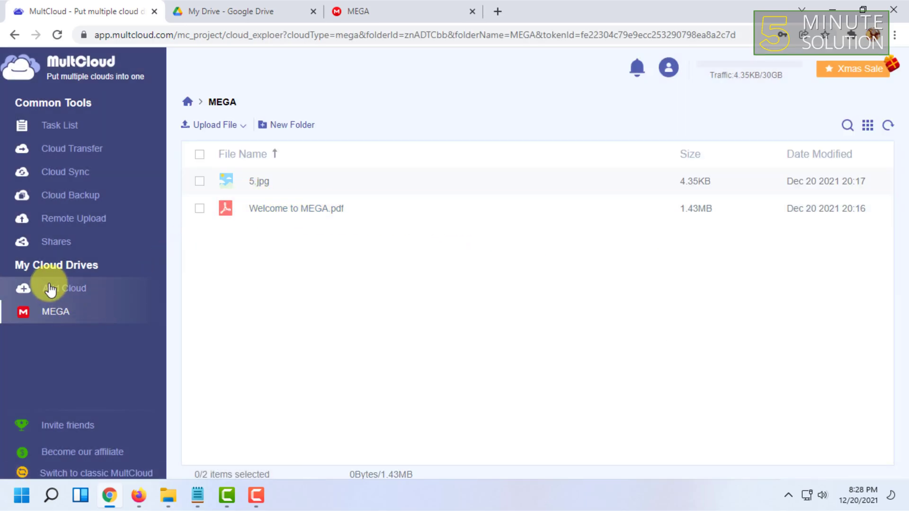
Reconnect Google Drive by signing in with the Google account and allowing MultCloud access.
left_click(64, 288)
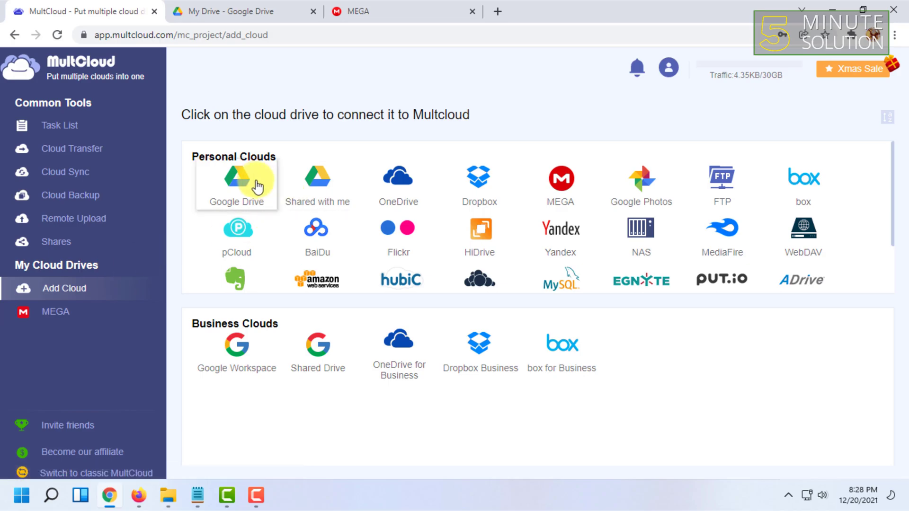
mouse_move(71, 289)
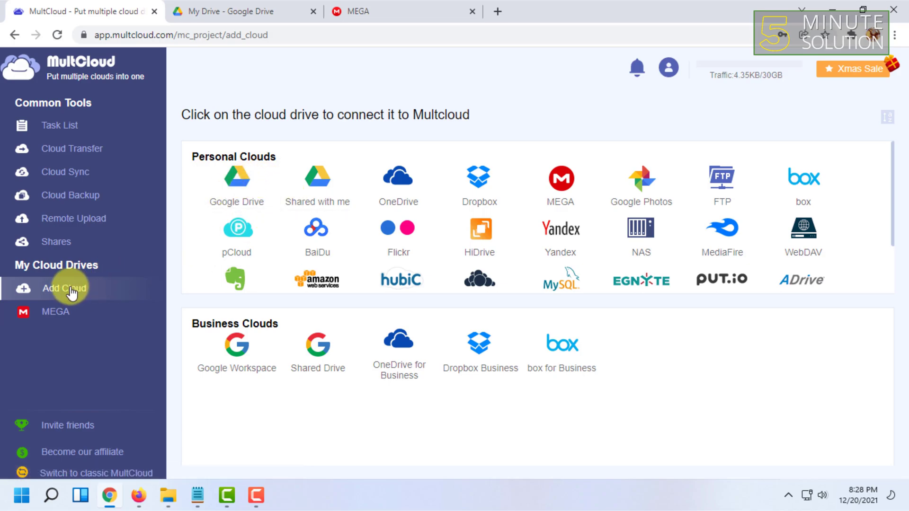
mouse_move(236, 183)
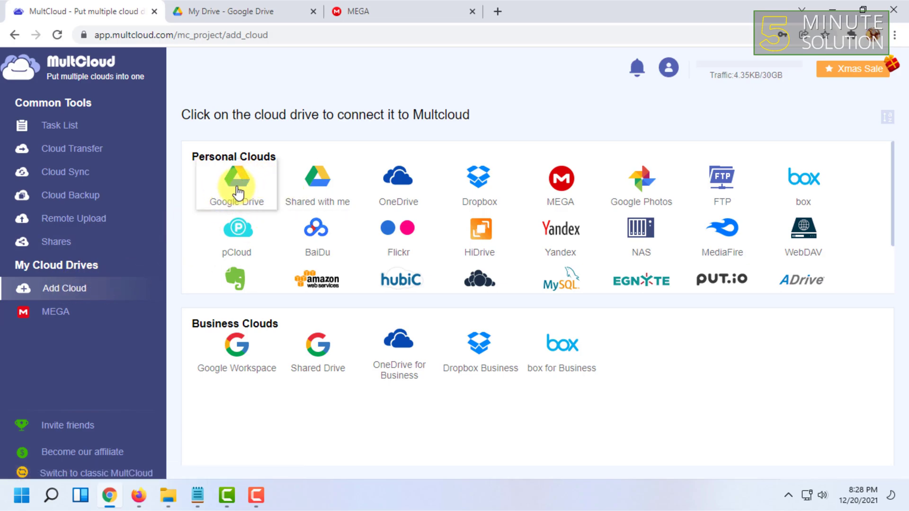
left_click(237, 183)
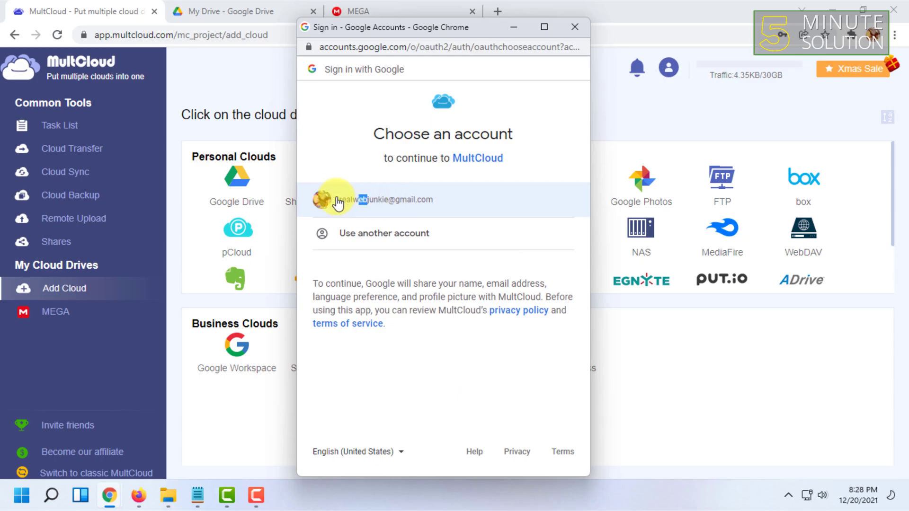
left_click(391, 199)
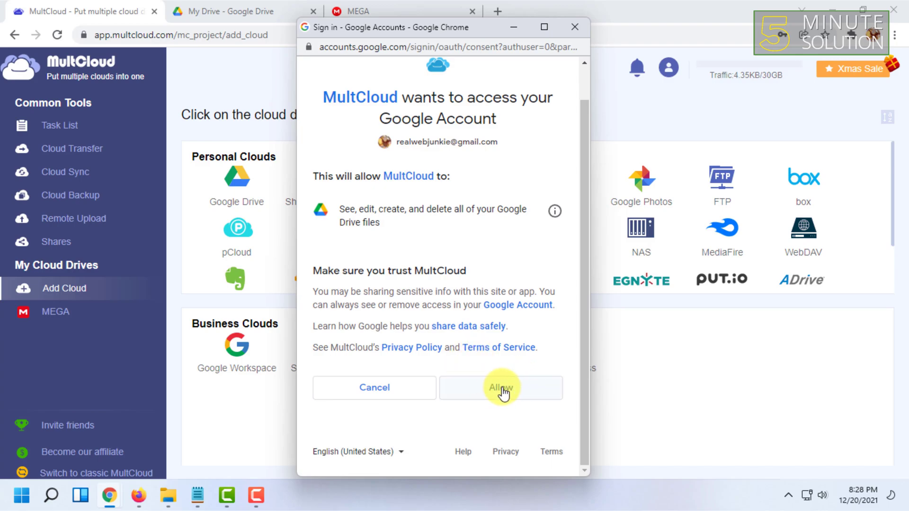
left_click(501, 388)
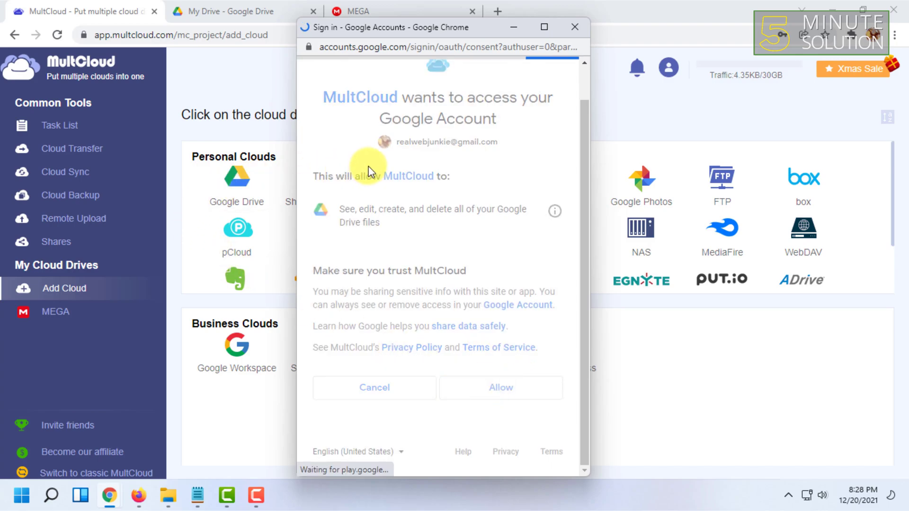
left_click(500, 387)
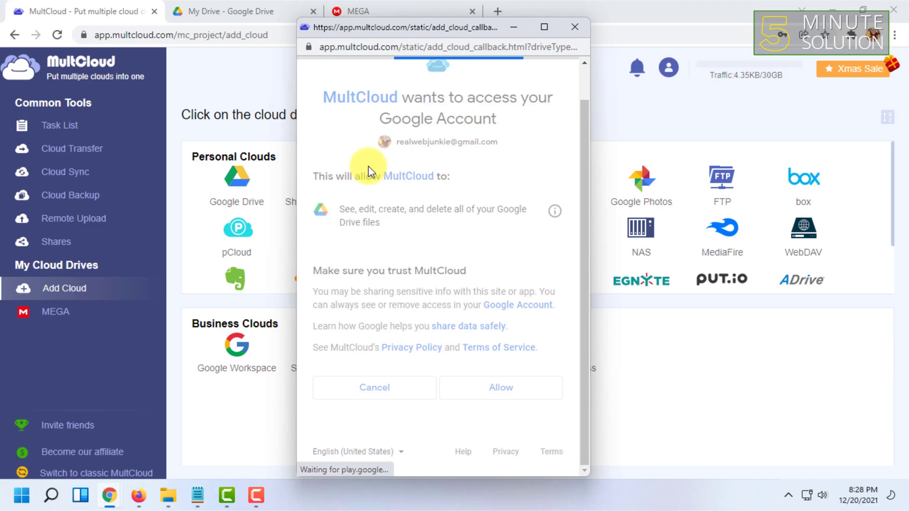
left_click(501, 388)
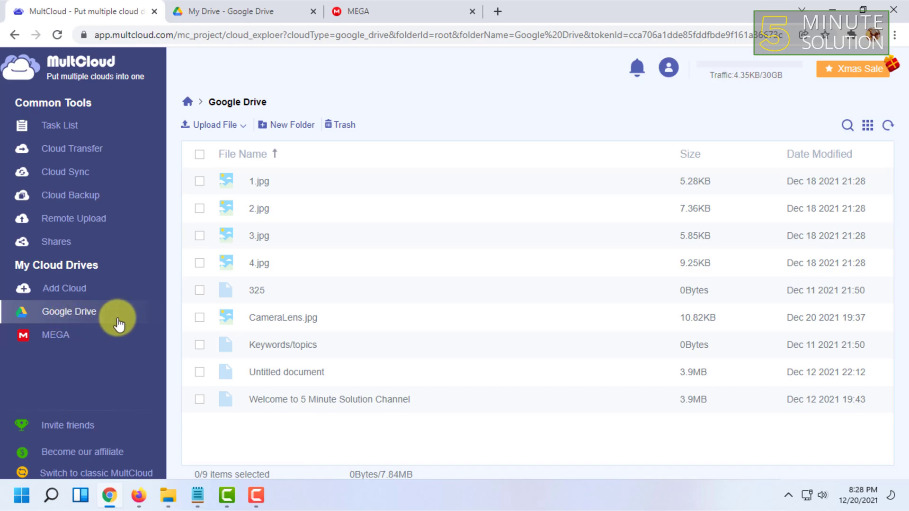
mouse_move(88, 336)
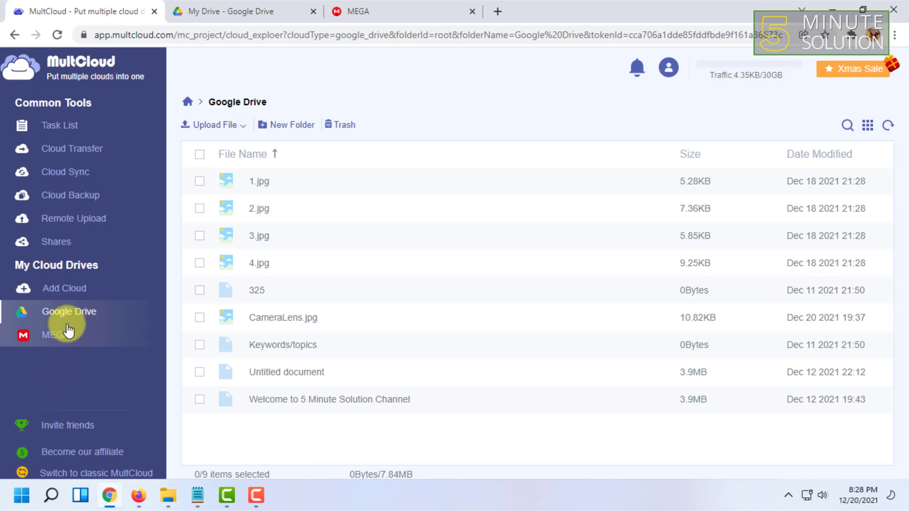
mouse_move(121, 416)
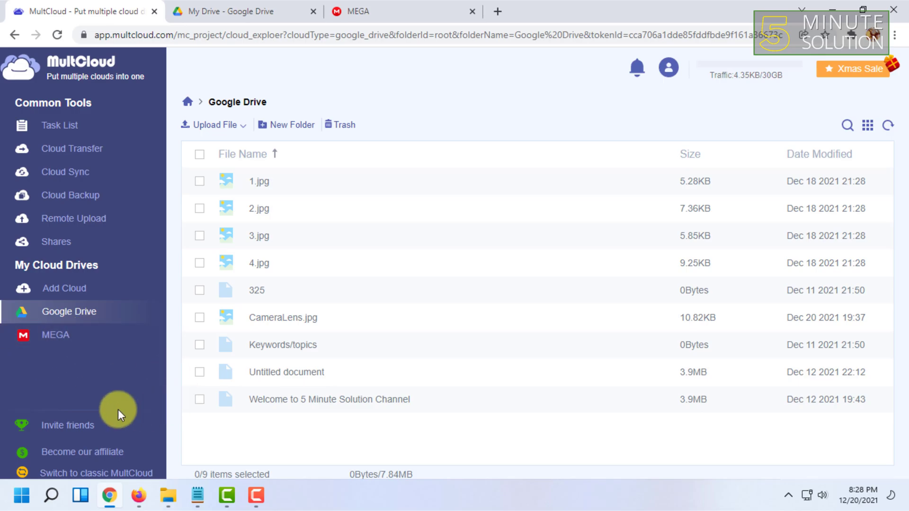
mouse_move(148, 353)
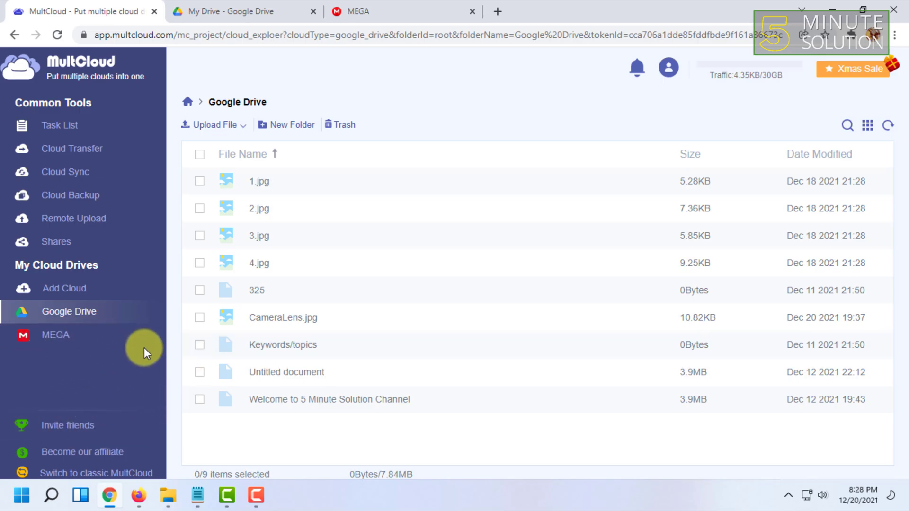
mouse_move(71, 335)
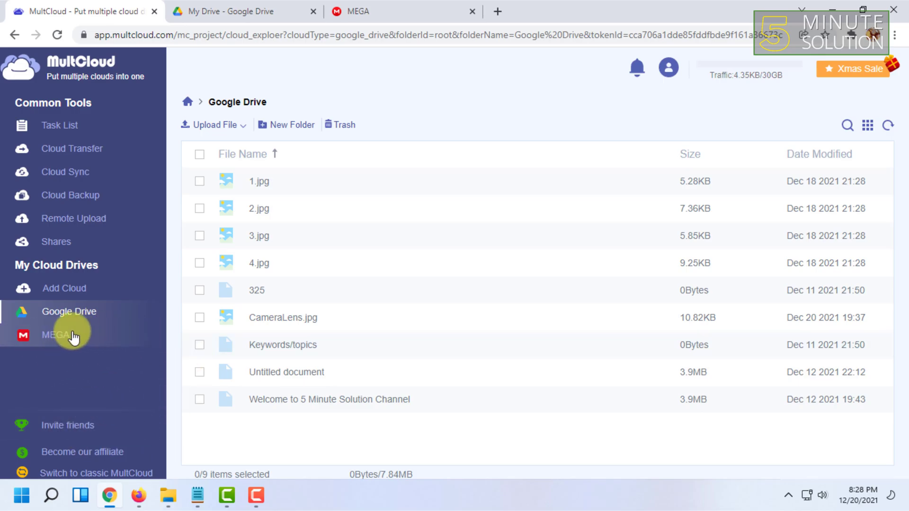
mouse_move(64, 346)
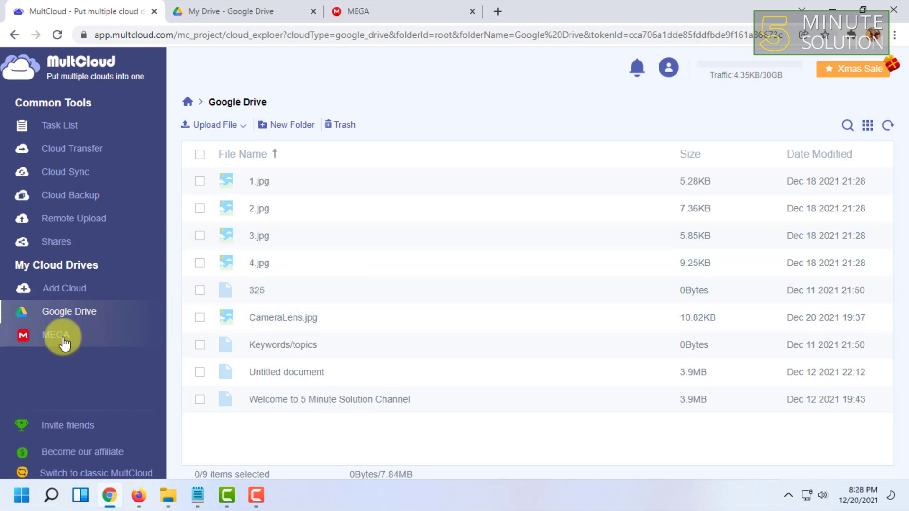
Select 5.jpg in the MEGA drive and start copying it to another cloud.
left_click(55, 335)
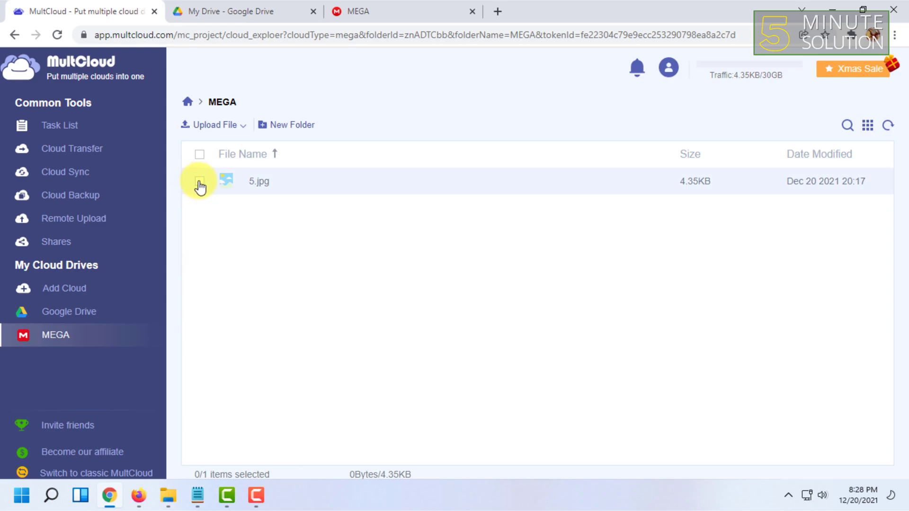
left_click(199, 180)
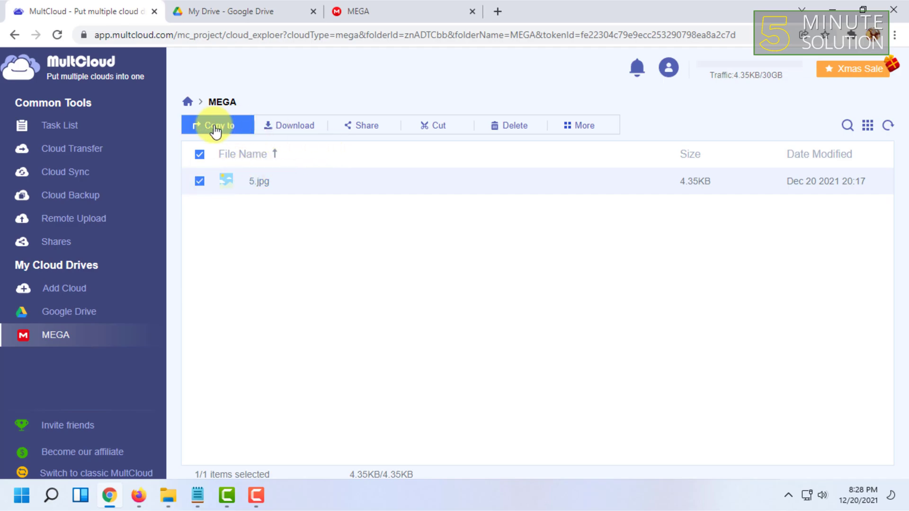
left_click(217, 125)
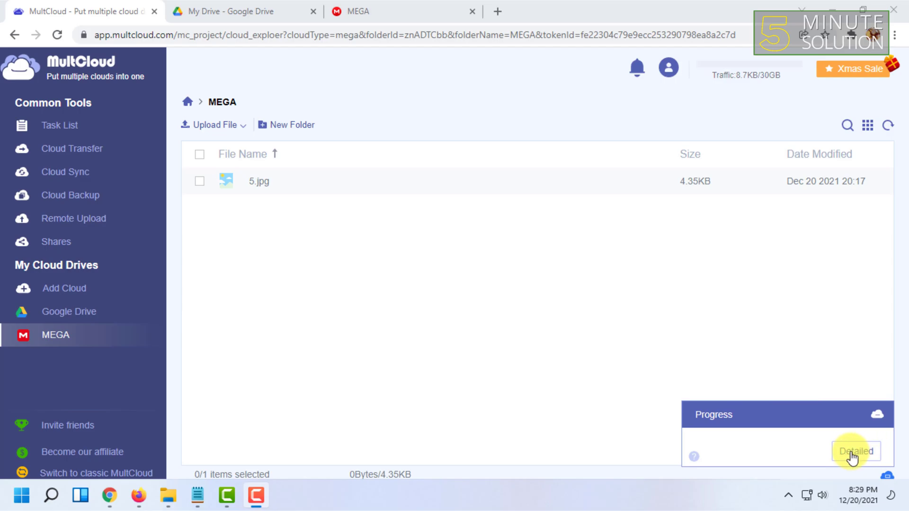
left_click(855, 450)
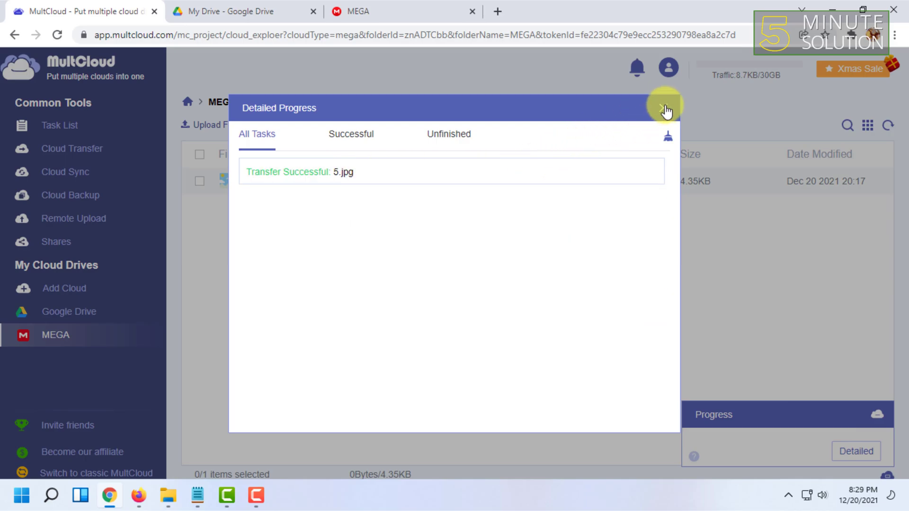
left_click(664, 105)
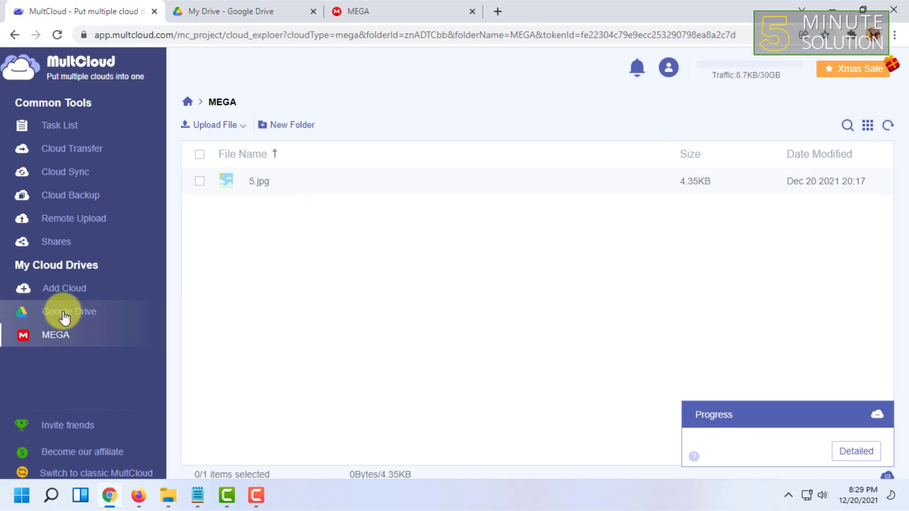
Open Google Drive's file listing to confirm 5.jpg arrived.
left_click(68, 312)
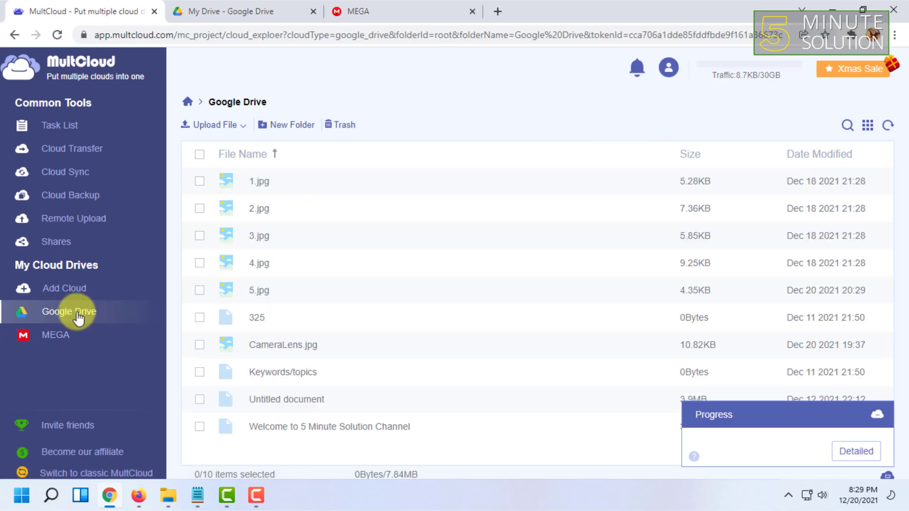
mouse_move(223, 296)
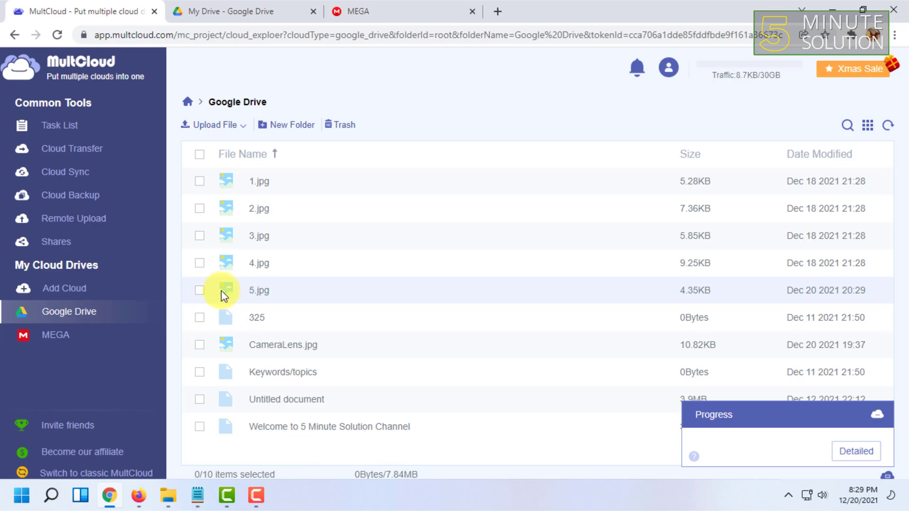
mouse_move(272, 304)
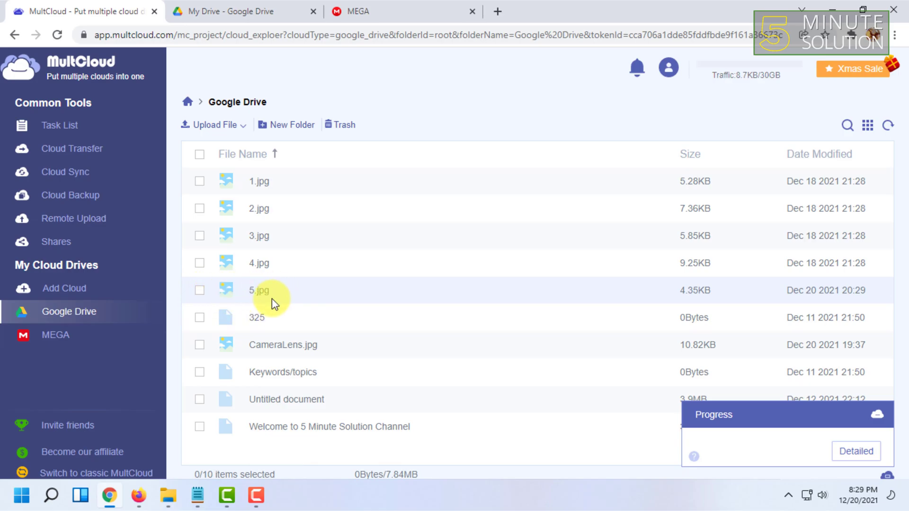
mouse_move(541, 84)
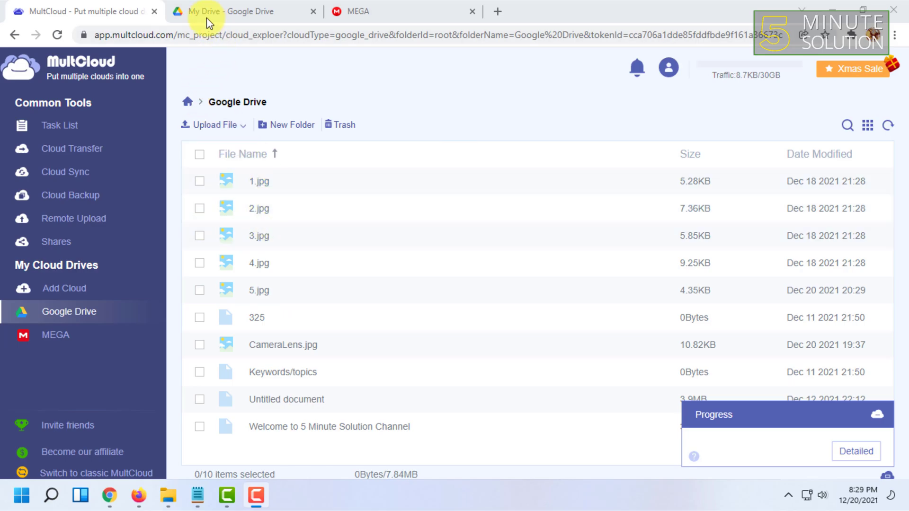
mouse_move(210, 23)
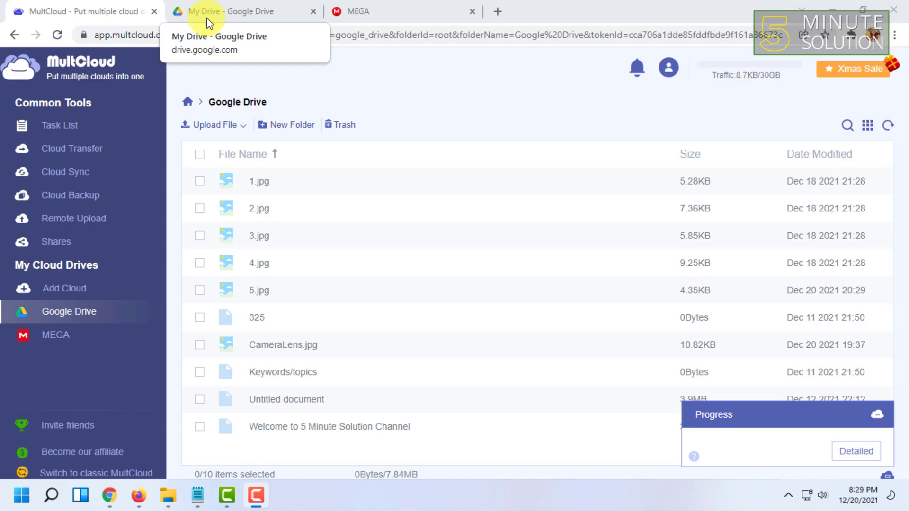
mouse_move(201, 10)
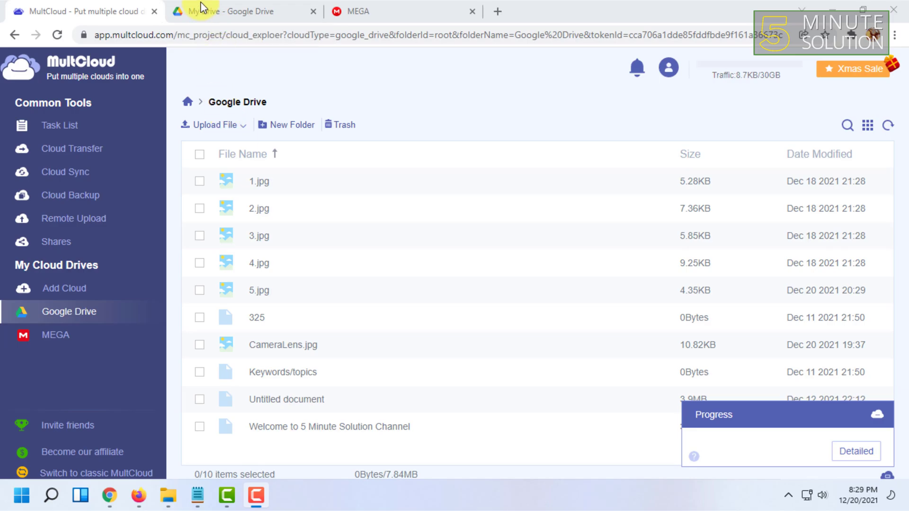
left_click(239, 11)
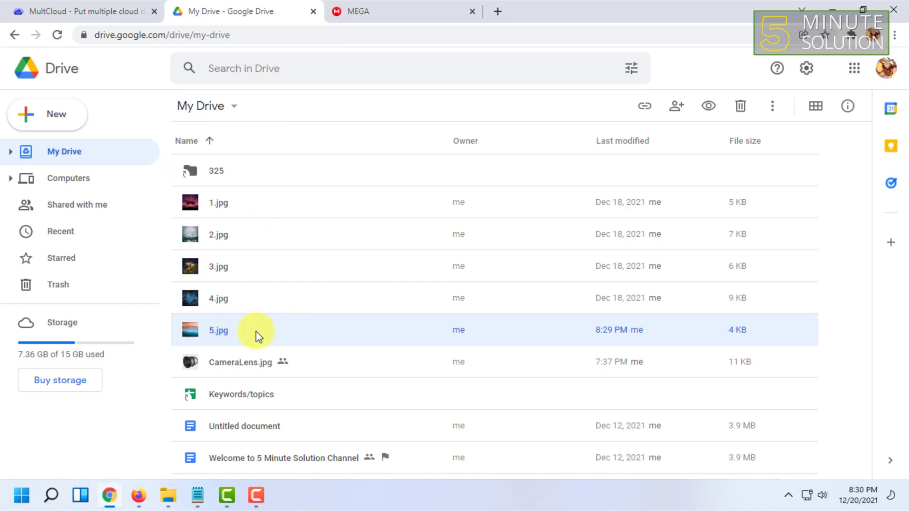
left_click(76, 11)
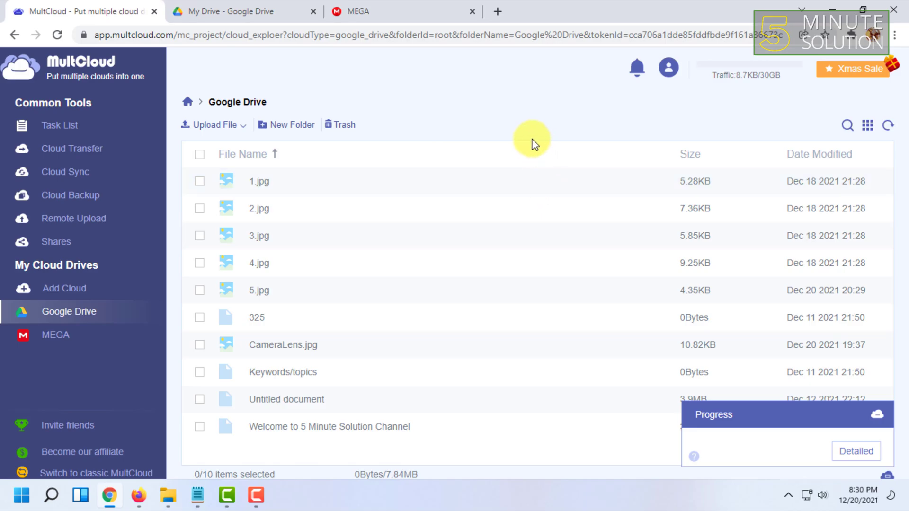
mouse_move(578, 91)
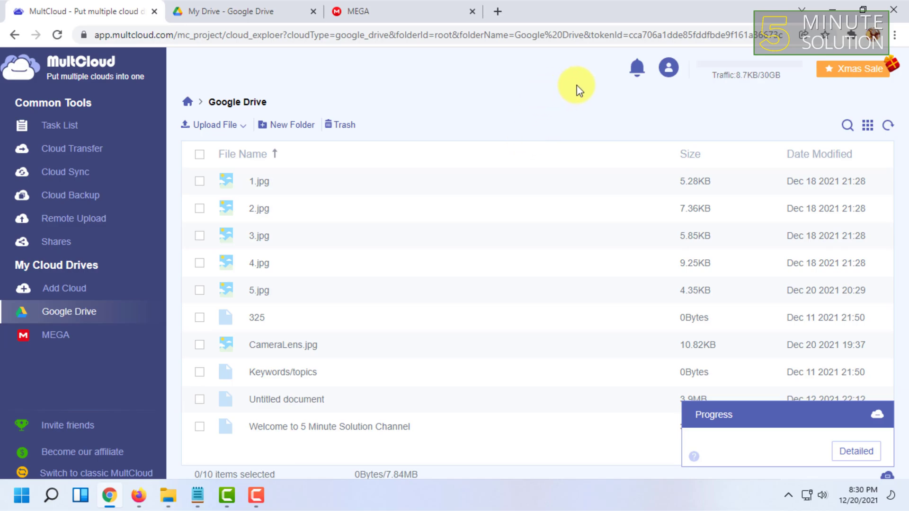